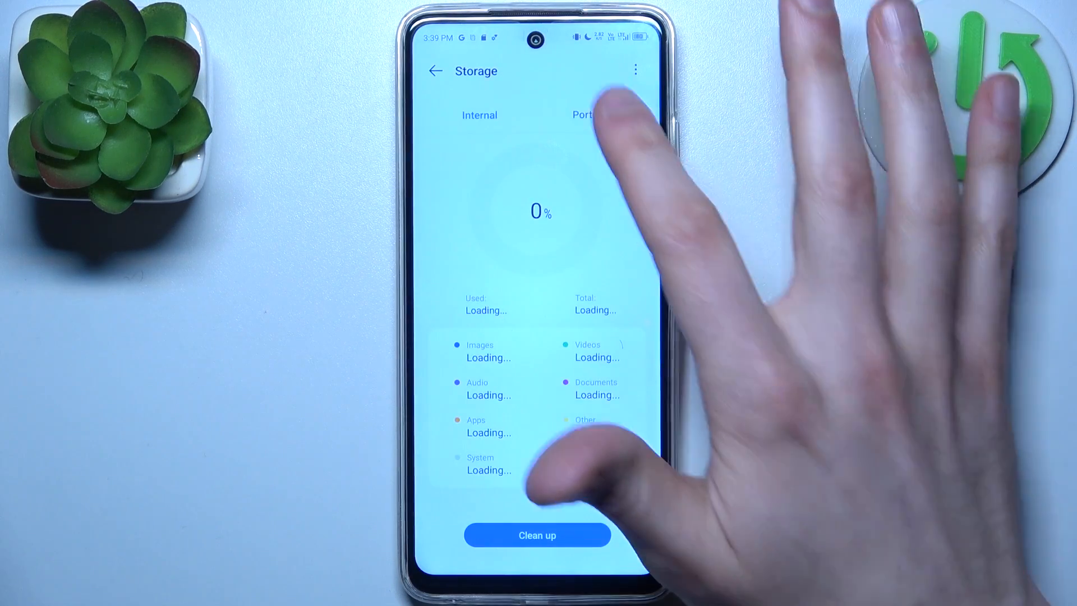
Open the portable Samsung SD card page (6.6 MB used of 64 GB) and start formatting it.
click(589, 115)
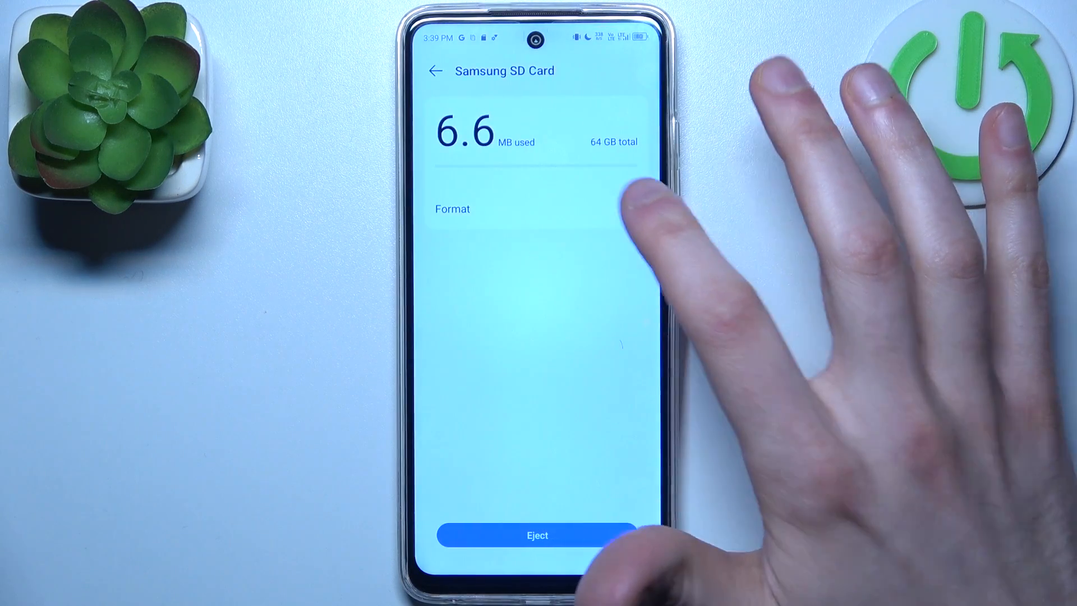
click(452, 208)
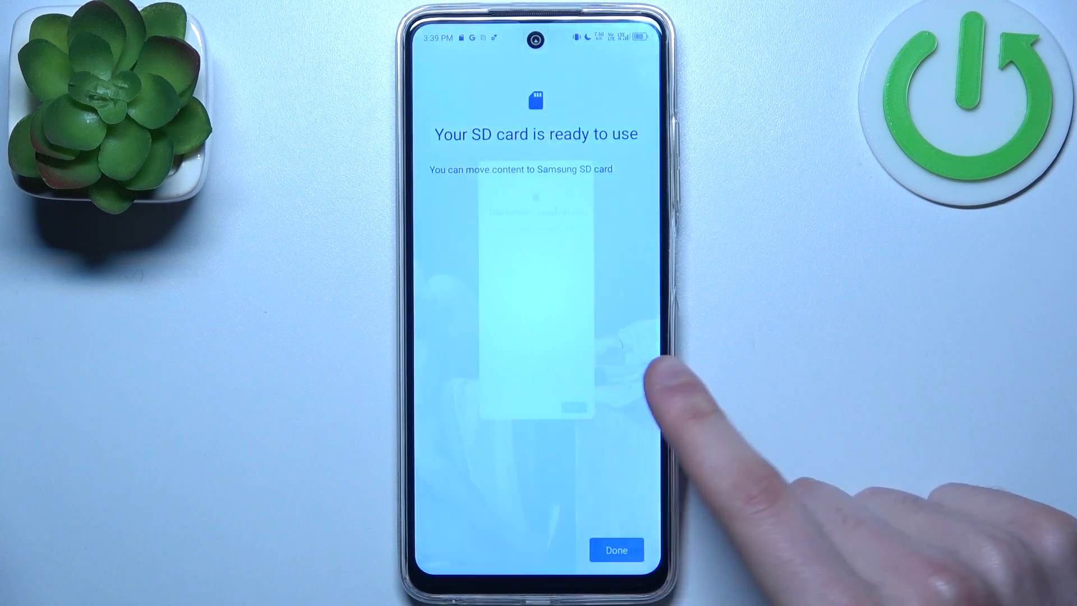
Tap Done once 'Your SD card is ready to use' appears, returning home.
click(616, 550)
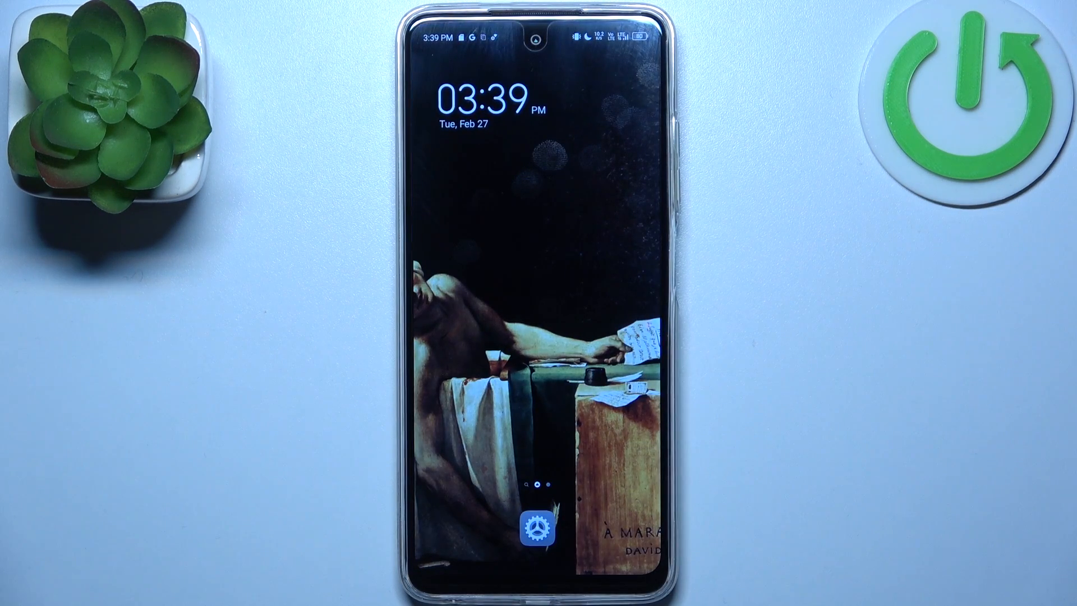